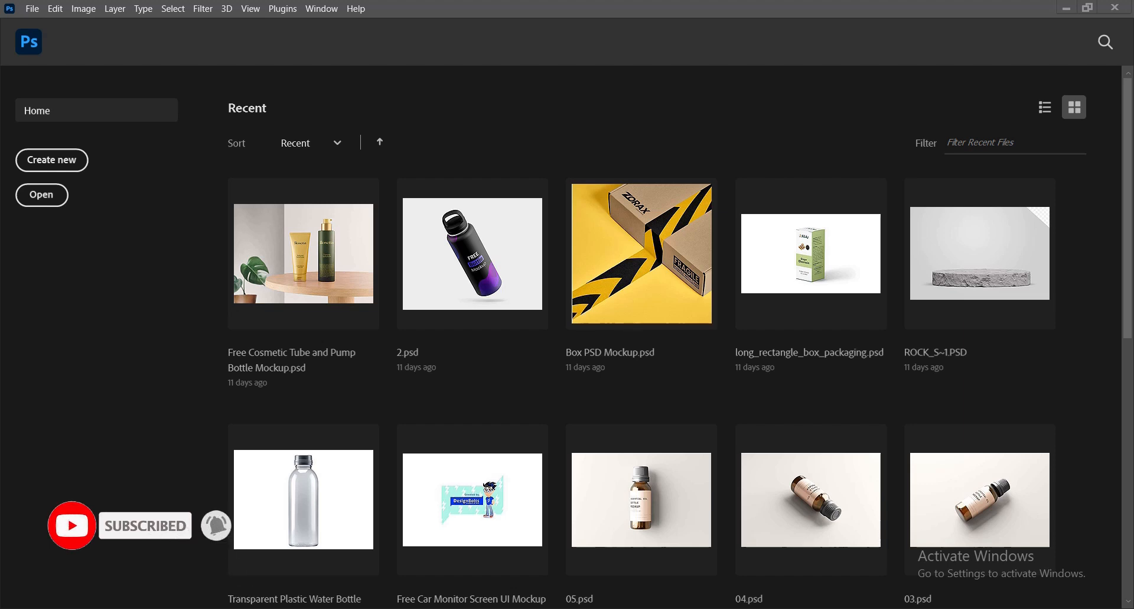
pyautogui.moveTo(851, 342)
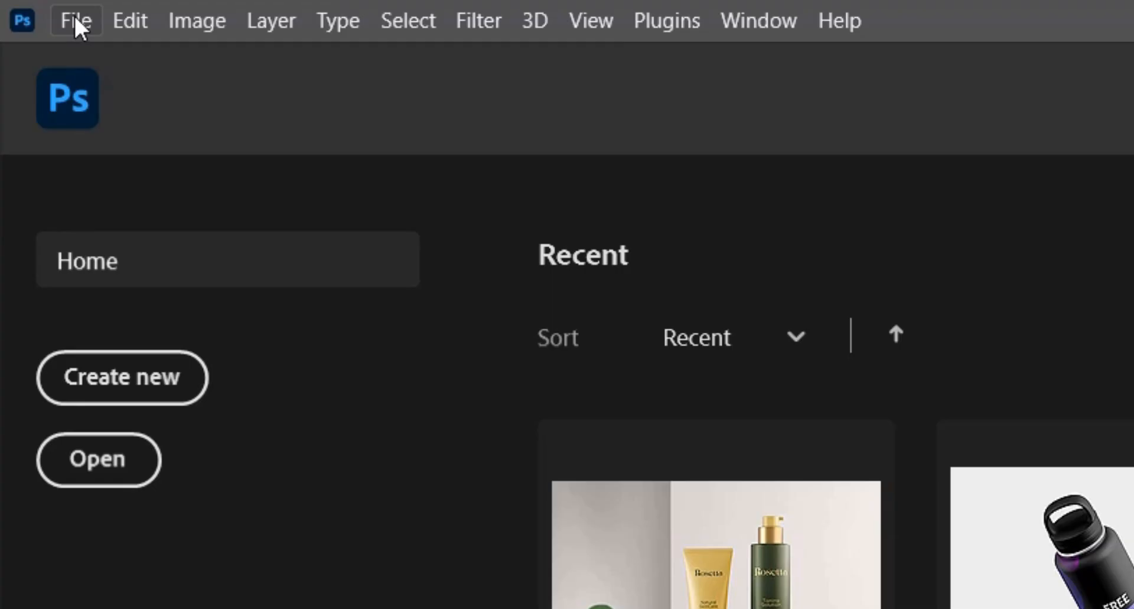
pyautogui.moveTo(847, 131)
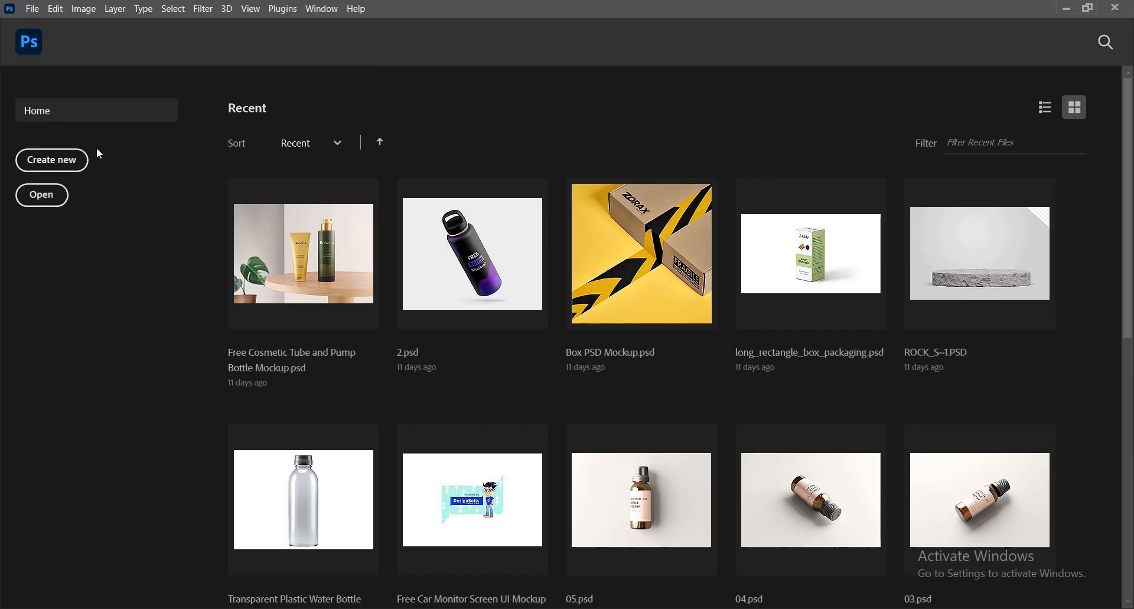
# Step: Create a 7×7 inch, 300 ppi artboard document named 'Insert Image into Shape'
pyautogui.click(52, 160)
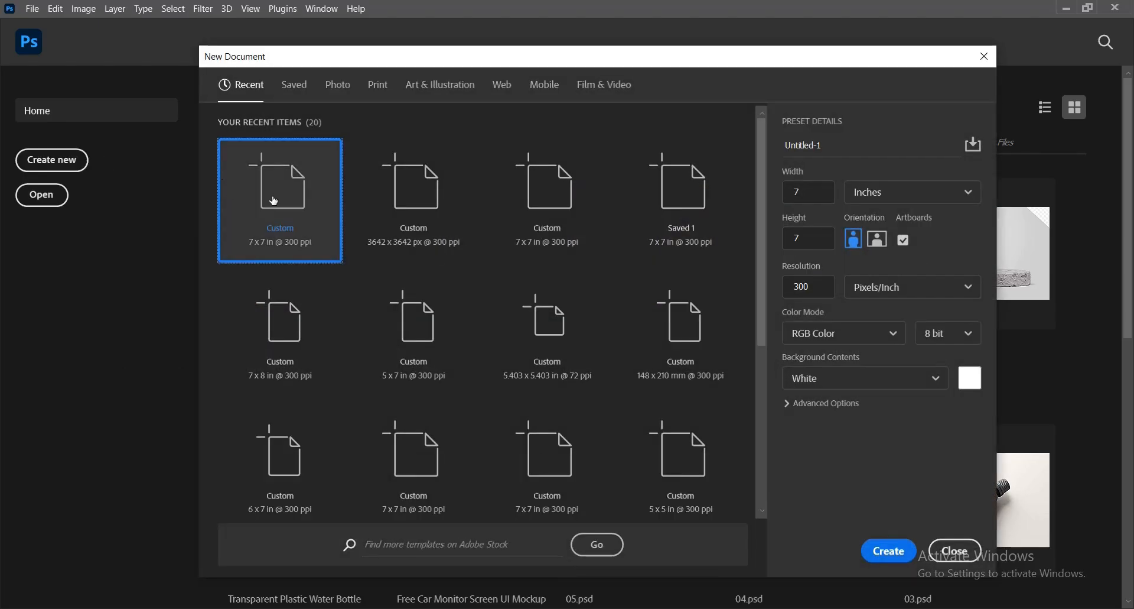
pyautogui.click(854, 145)
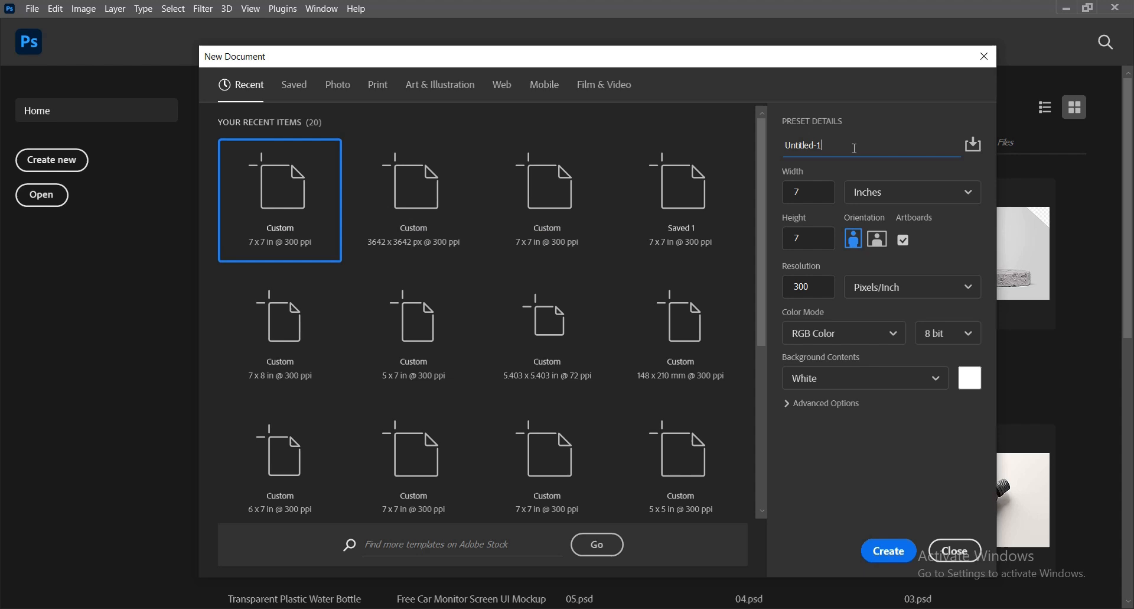
pyautogui.write('Insert Image into Shape')
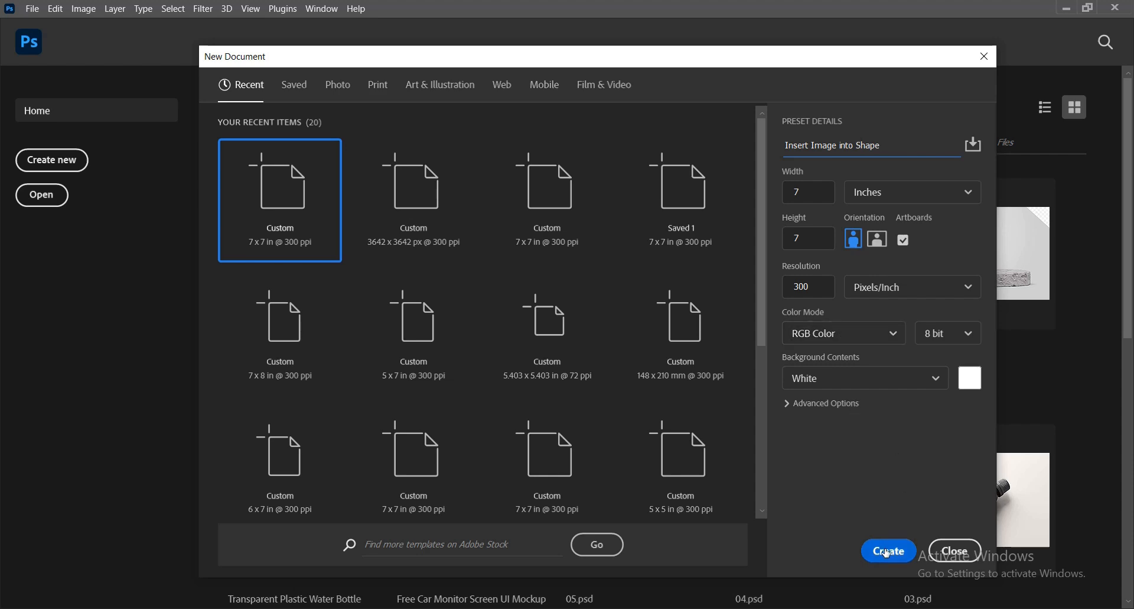
pyautogui.click(888, 550)
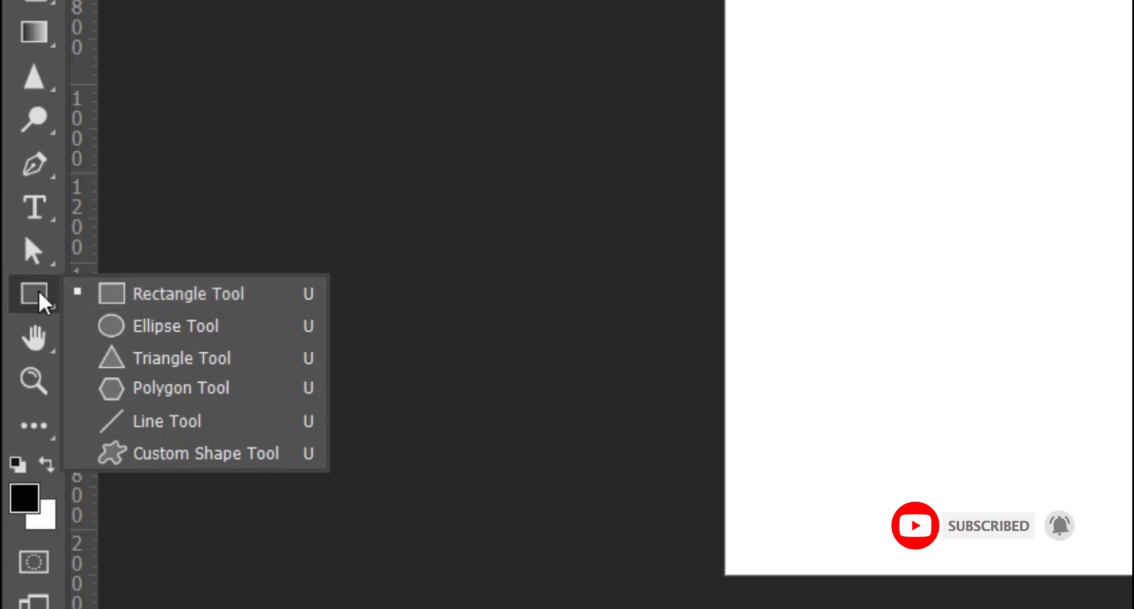
pyautogui.moveTo(174, 325)
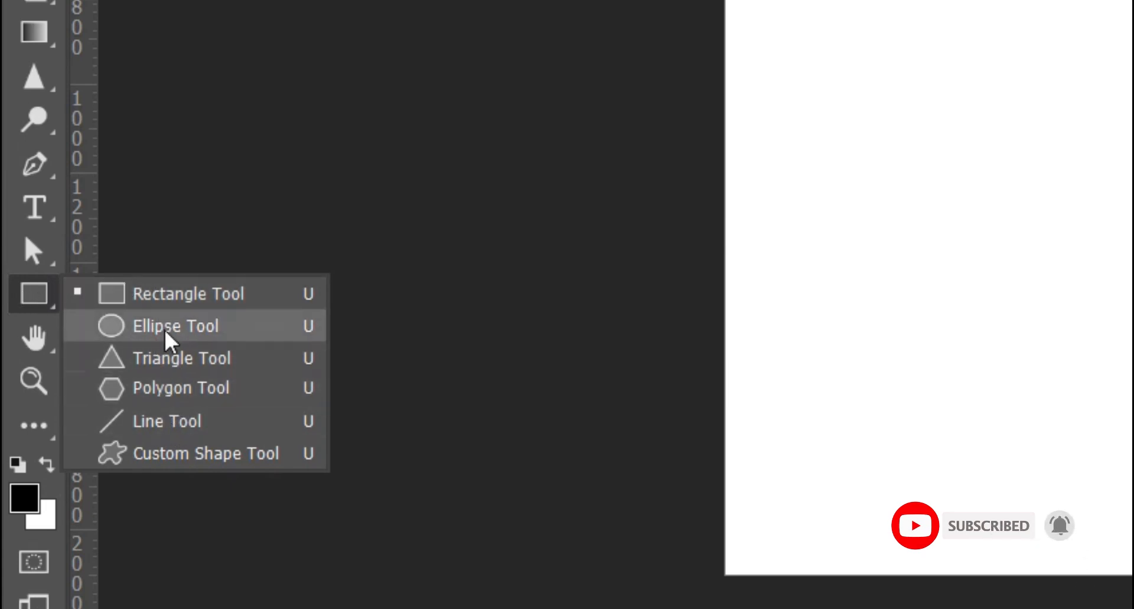
# Step: Draw a 1302 px circle, Ellipse 1, on the artboard with the Ellipse Tool
pyautogui.click(174, 326)
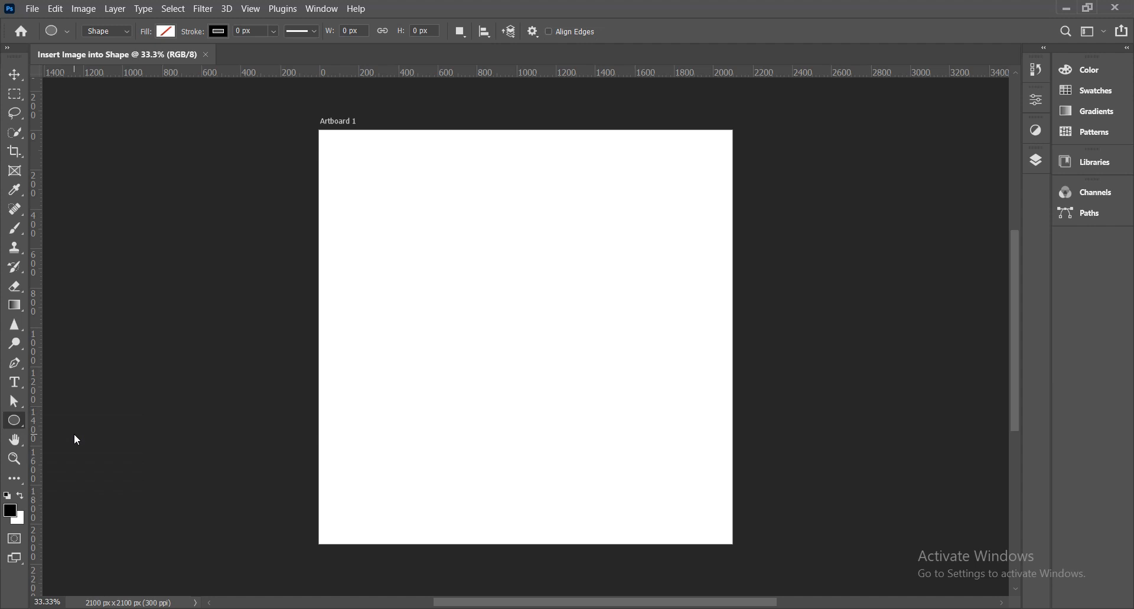
pyautogui.moveTo(481, 266)
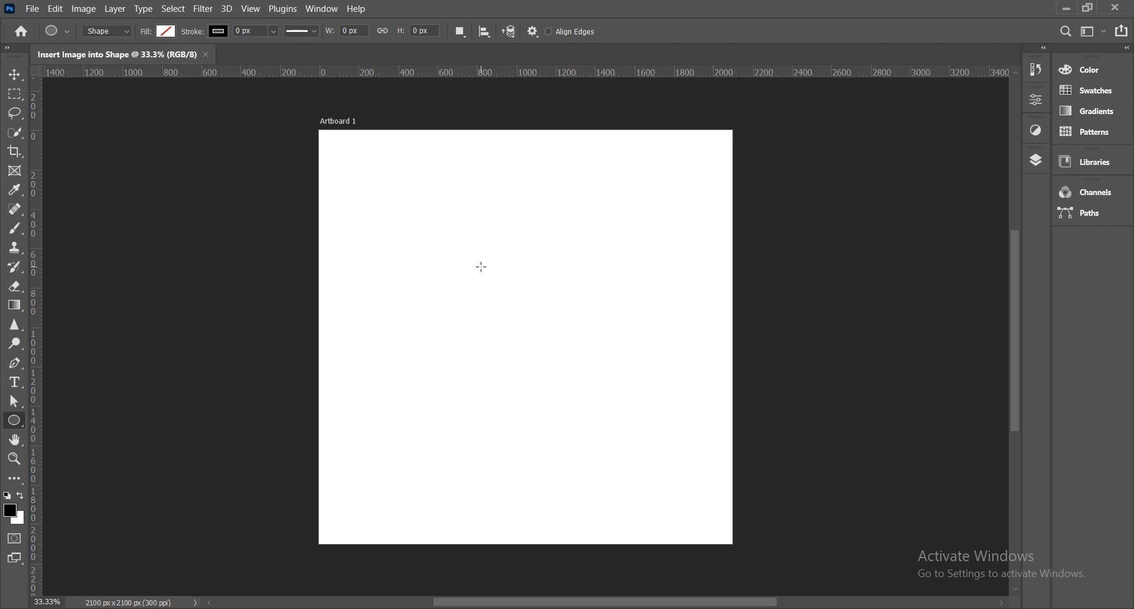
pyautogui.moveTo(469, 266)
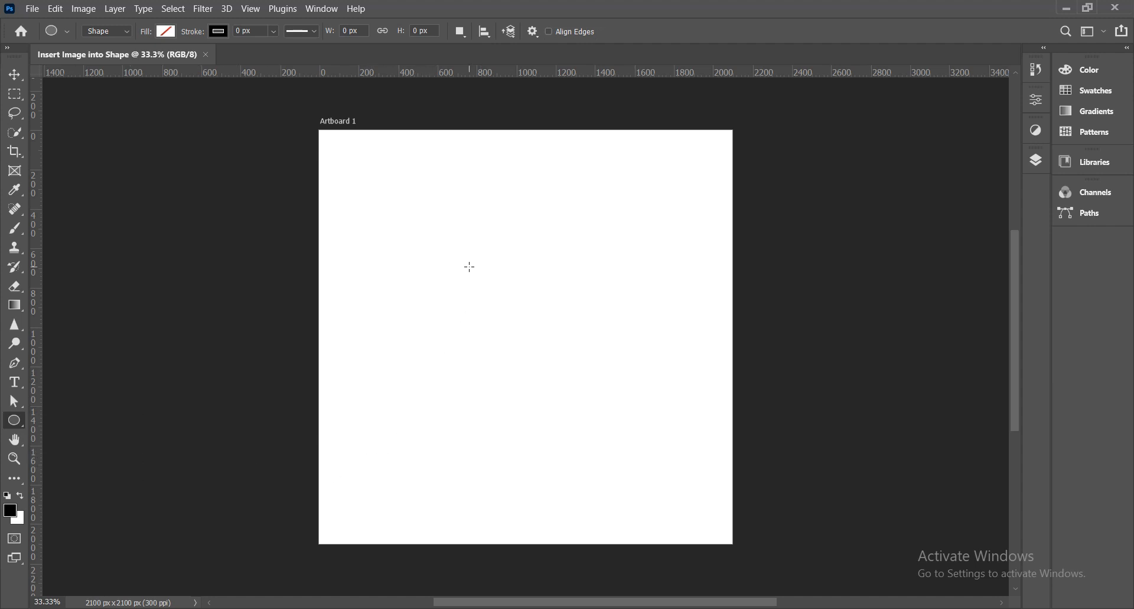
pyautogui.moveTo(447, 233)
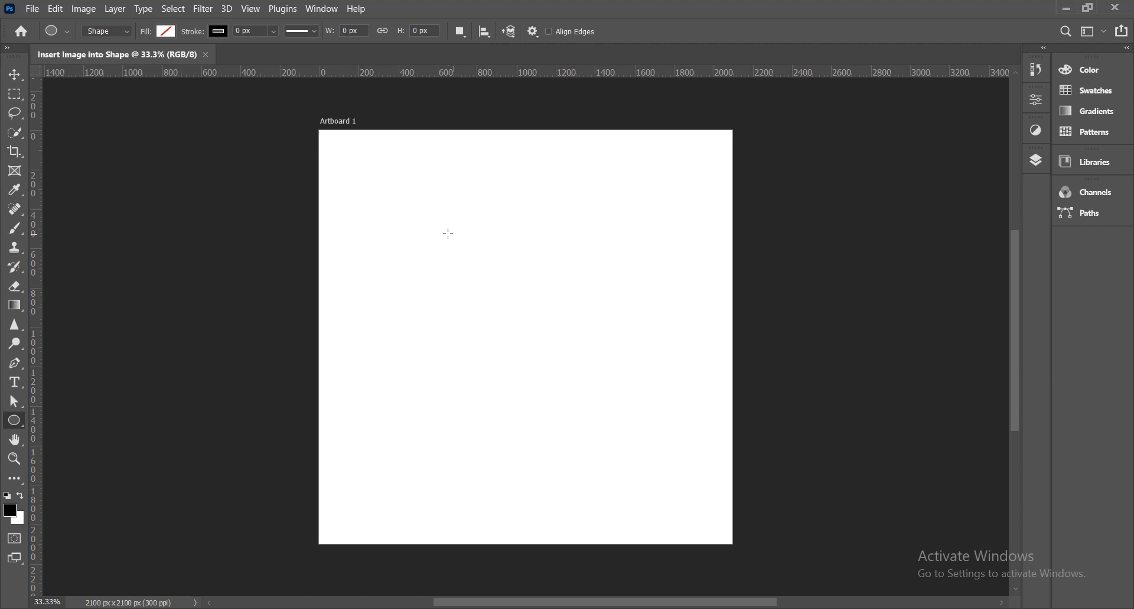
pyautogui.moveTo(447, 233); pyautogui.dragTo(693, 514)
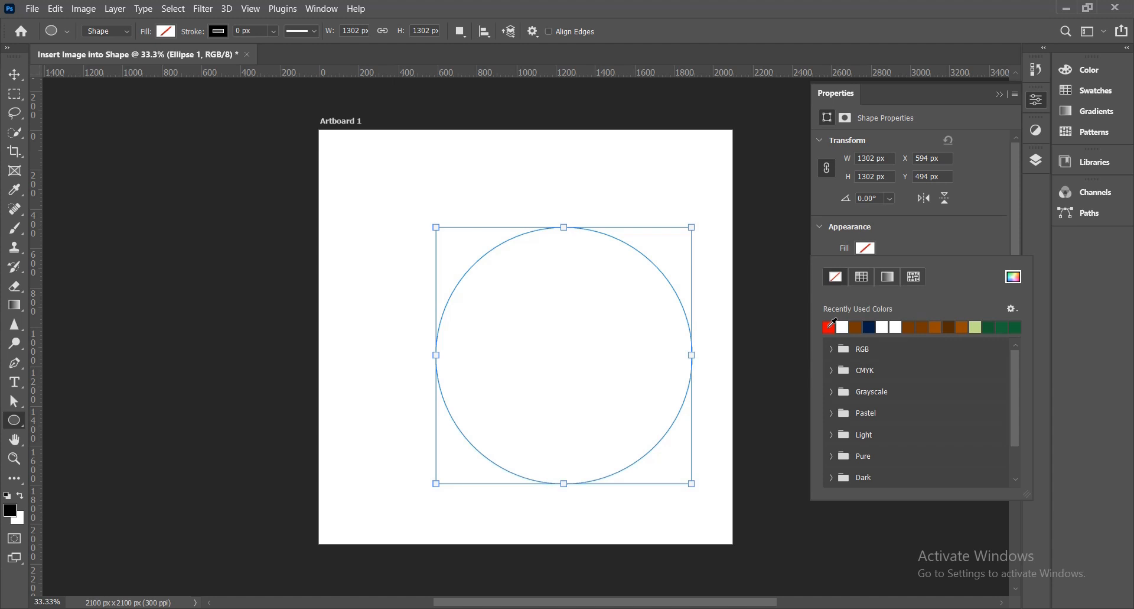
# Step: Fill Ellipse 1 solid red, switch to the Move Tool, and show the Layers panel
pyautogui.click(829, 327)
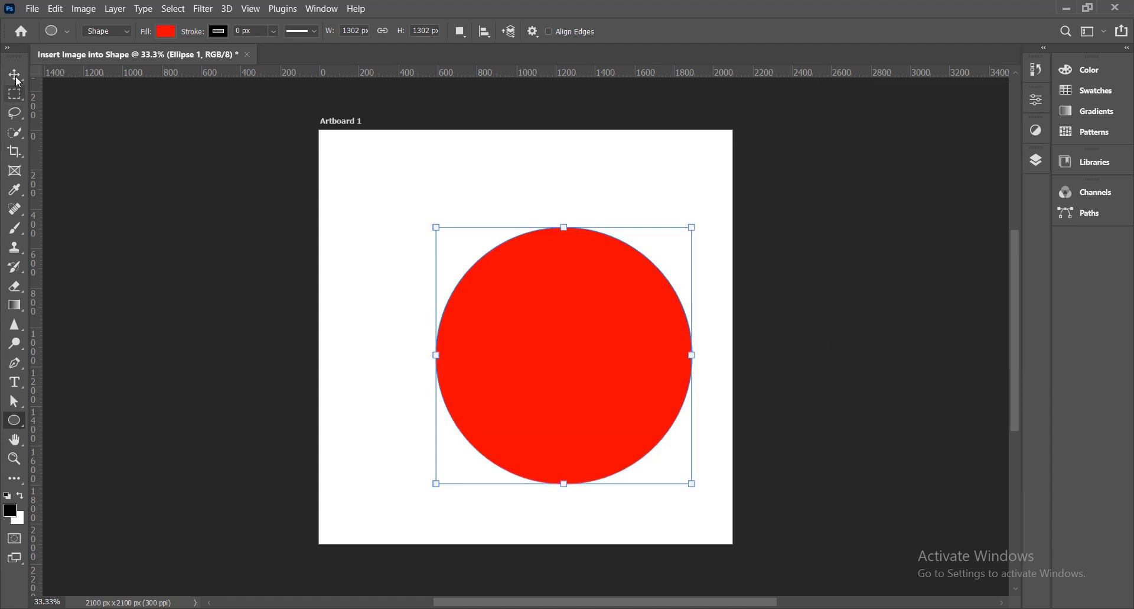
pyautogui.click(14, 75)
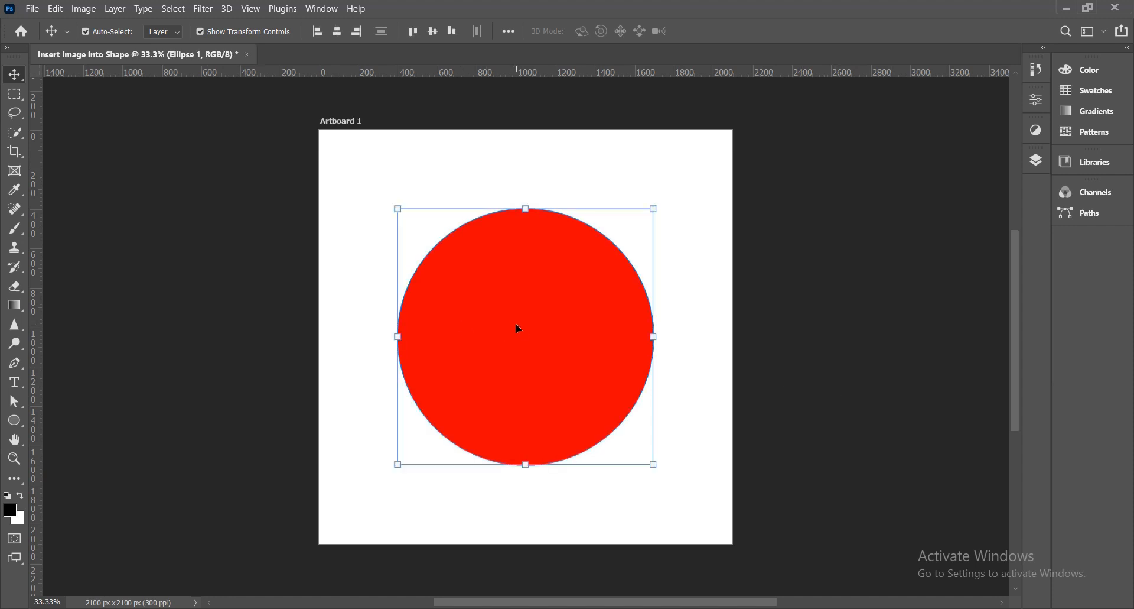
pyautogui.click(1036, 160)
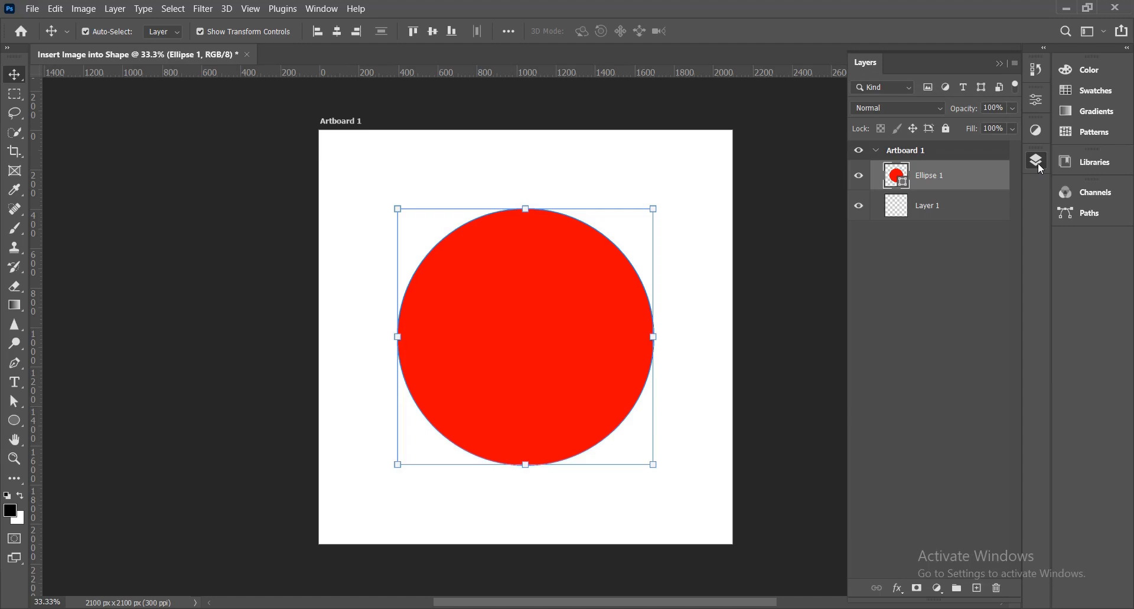
# Step: Place 1735278693464.jpg from Downloads as an embedded layer above Ellipse 1
pyautogui.click(32, 9)
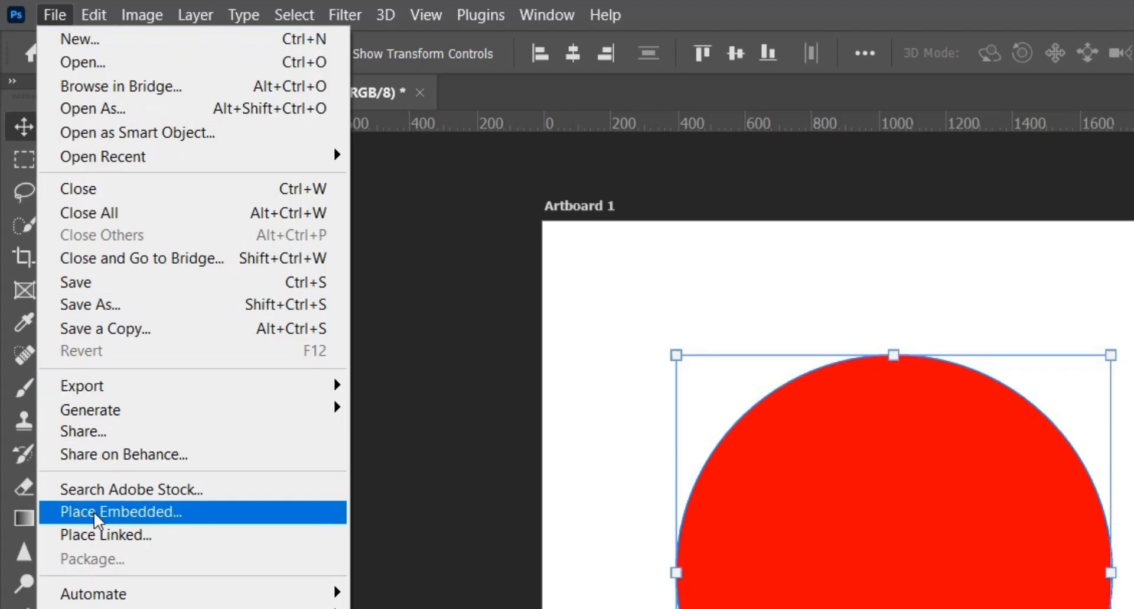
pyautogui.click(119, 511)
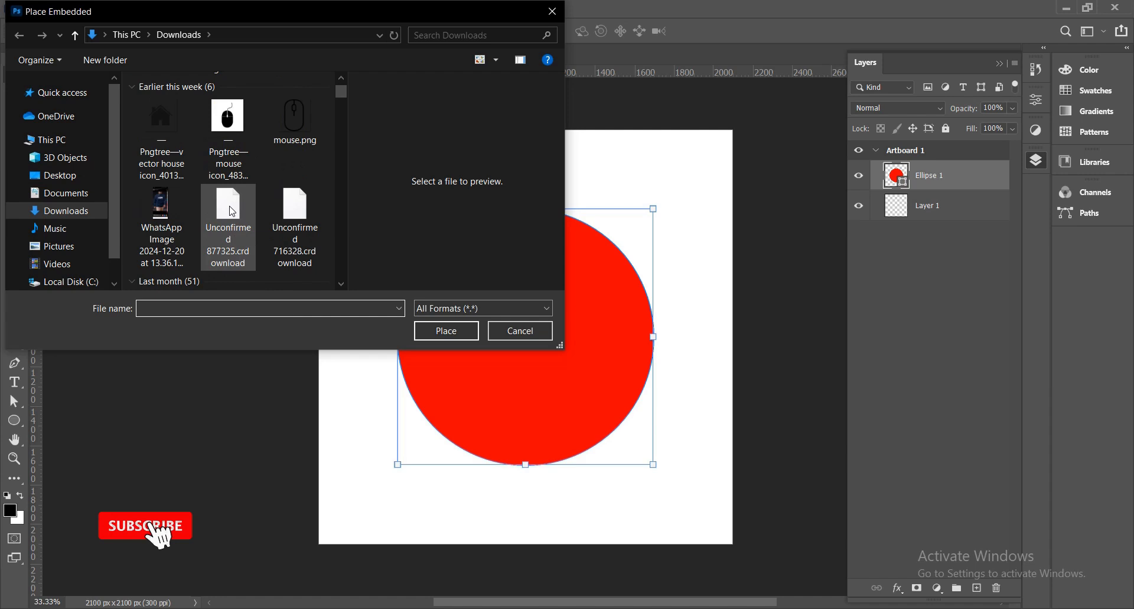
pyautogui.scroll(-3)
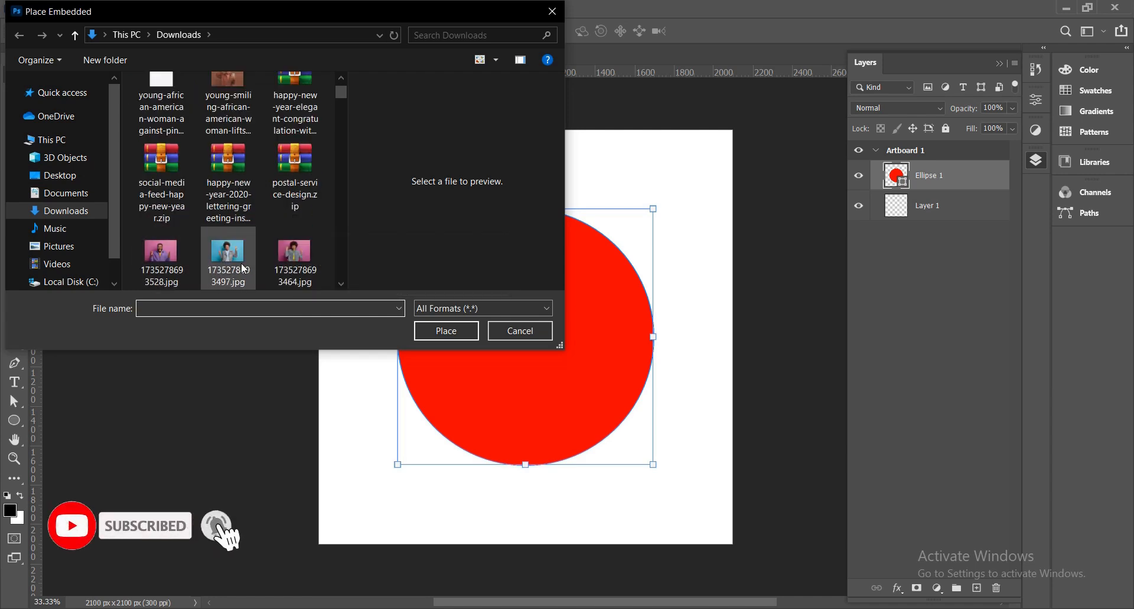
pyautogui.click(294, 257)
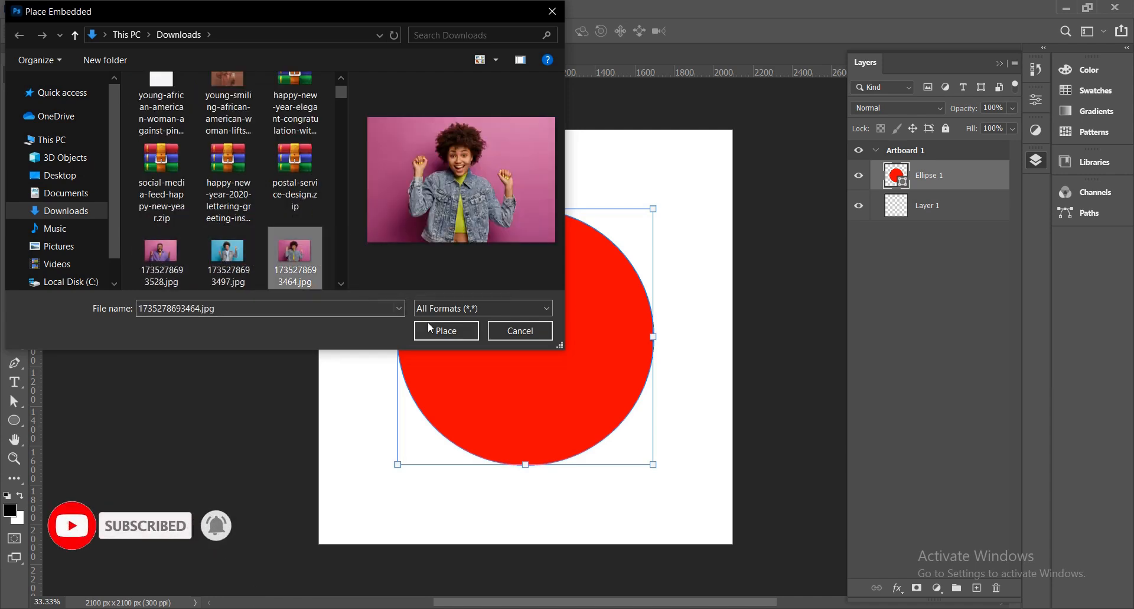
pyautogui.click(446, 331)
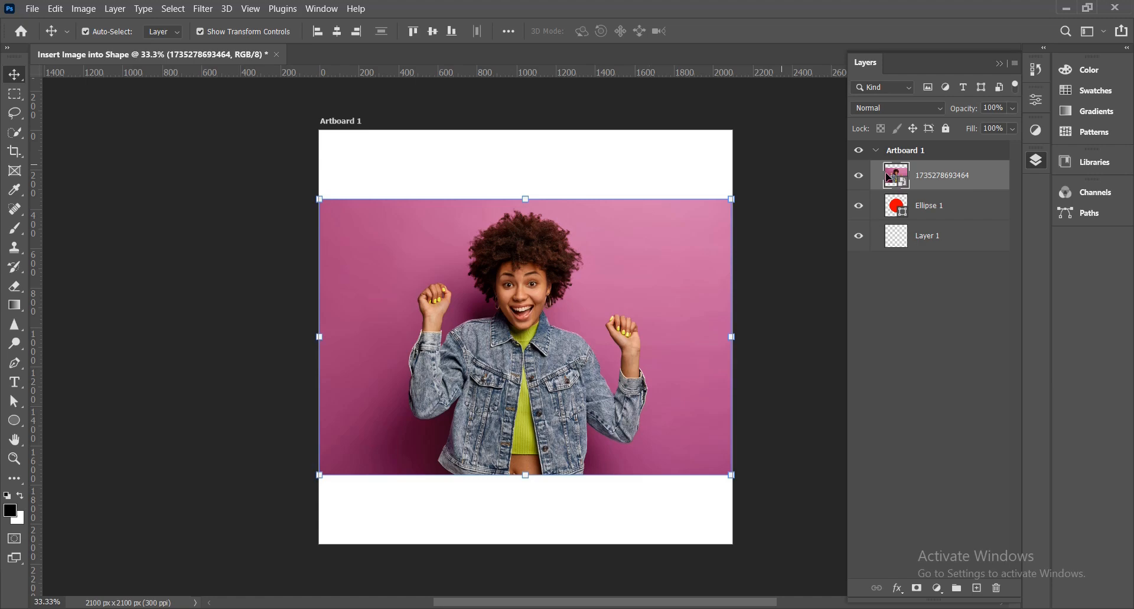
pyautogui.moveTo(930, 184)
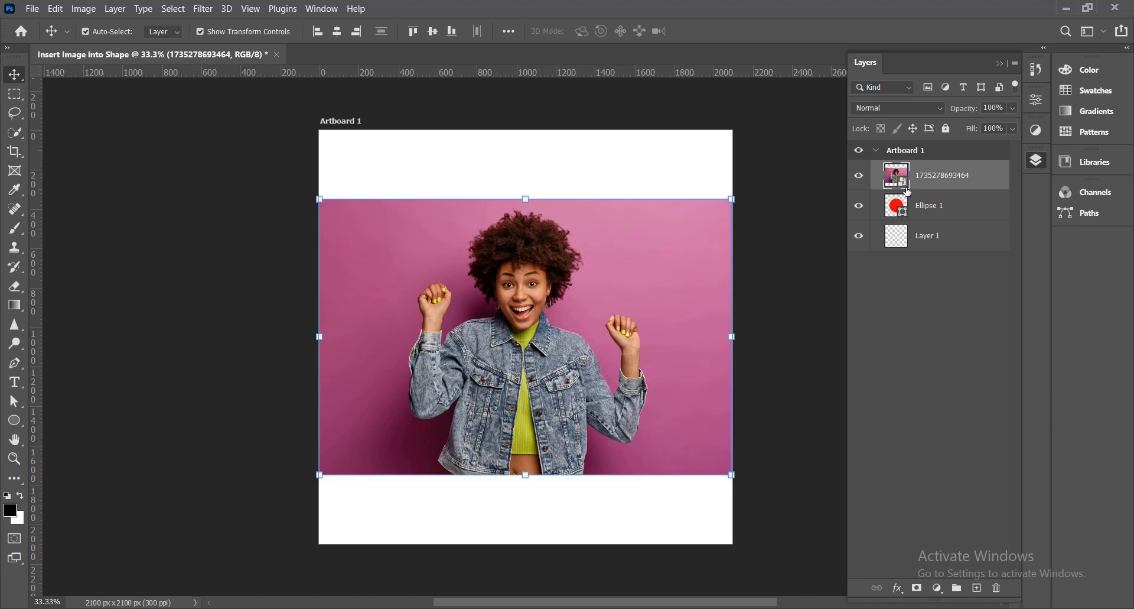
pyautogui.rightClick(942, 174)
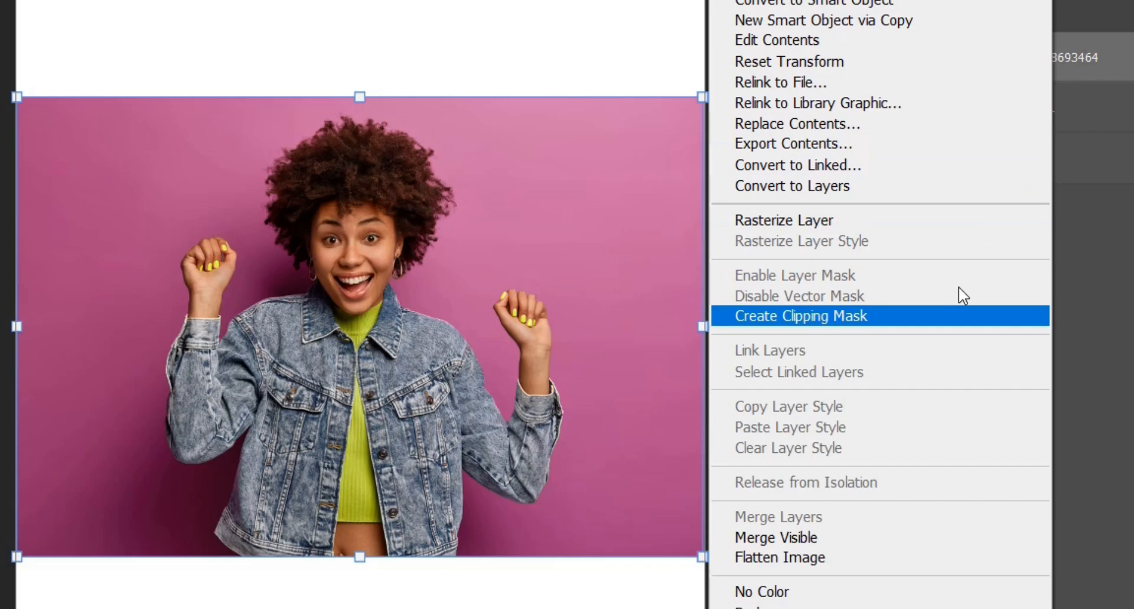
pyautogui.click(801, 315)
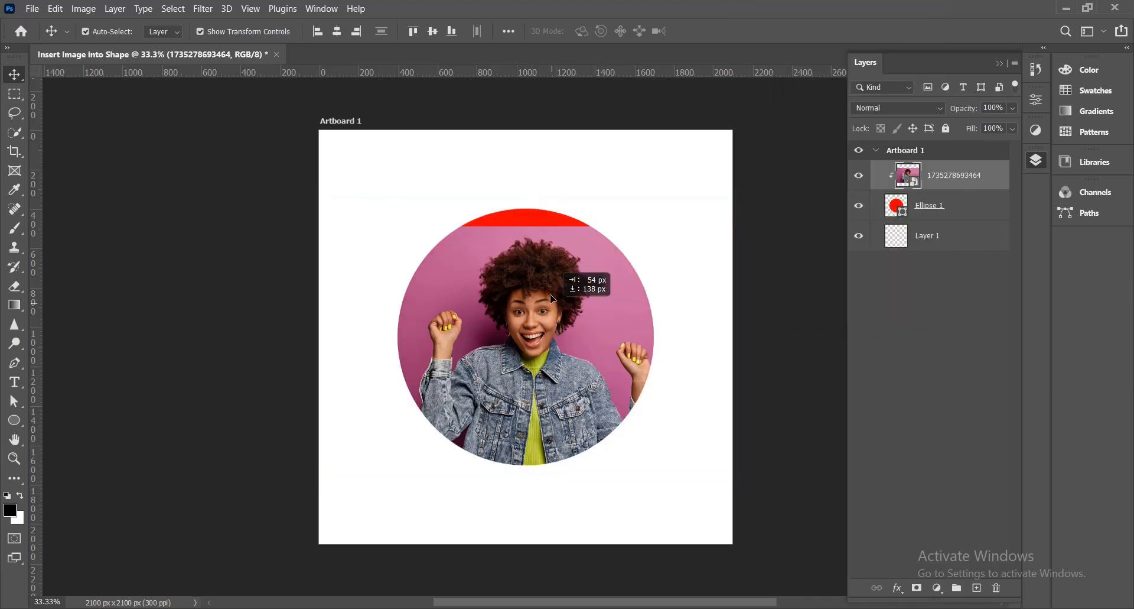
pyautogui.moveTo(550, 297); pyautogui.dragTo(604, 354)
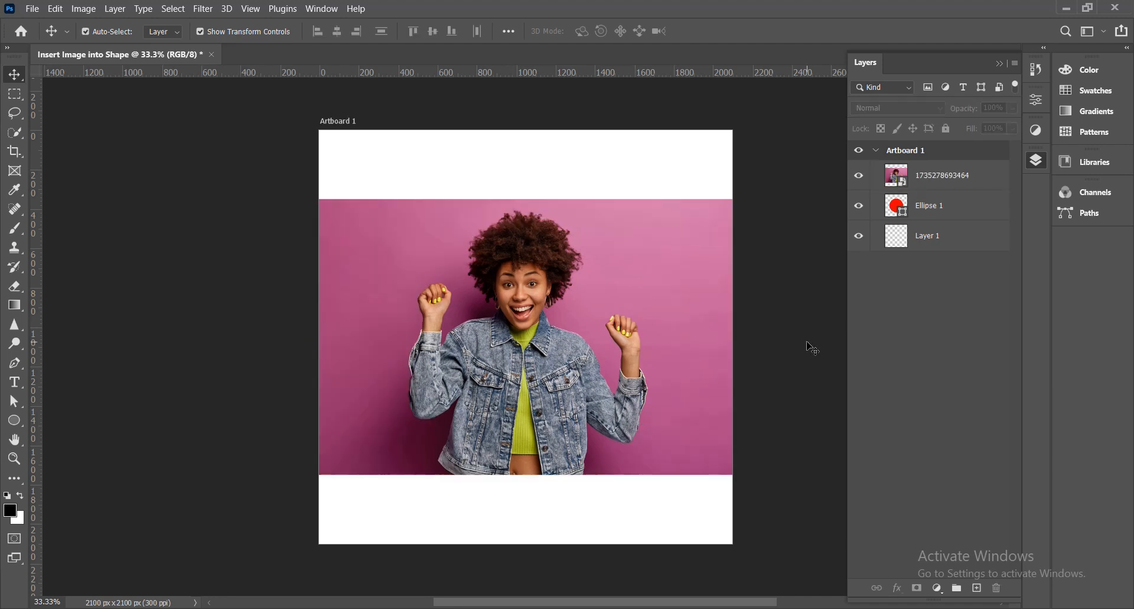
# Step: Clip the woman's photo to Ellipse 1 and reposition it to frame her face
pyautogui.click(942, 175)
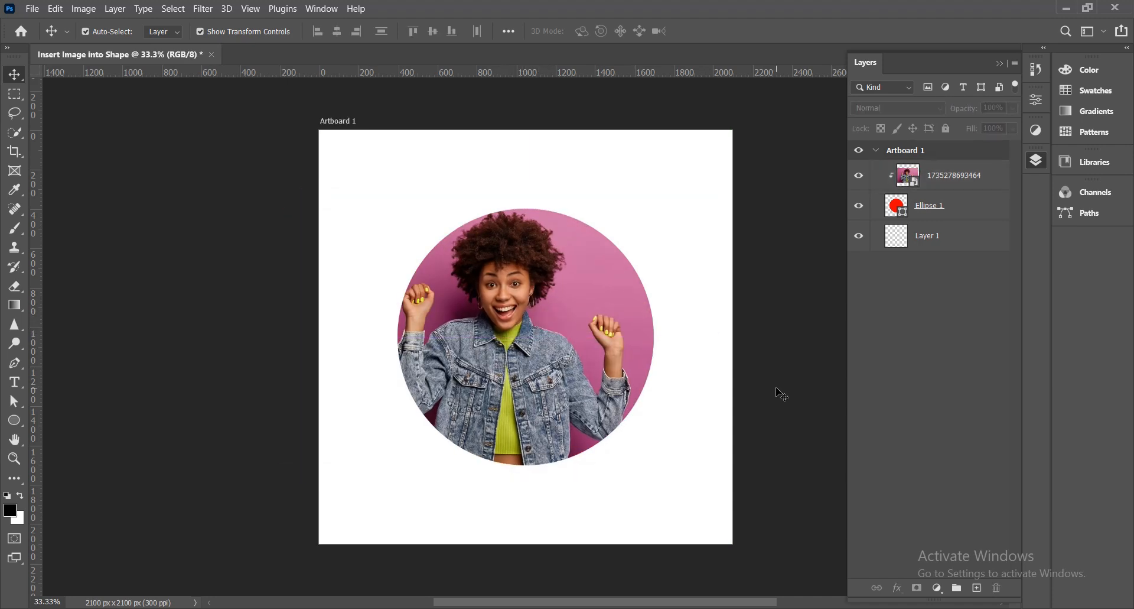
pyautogui.moveTo(525, 337); pyautogui.dragTo(521, 303)
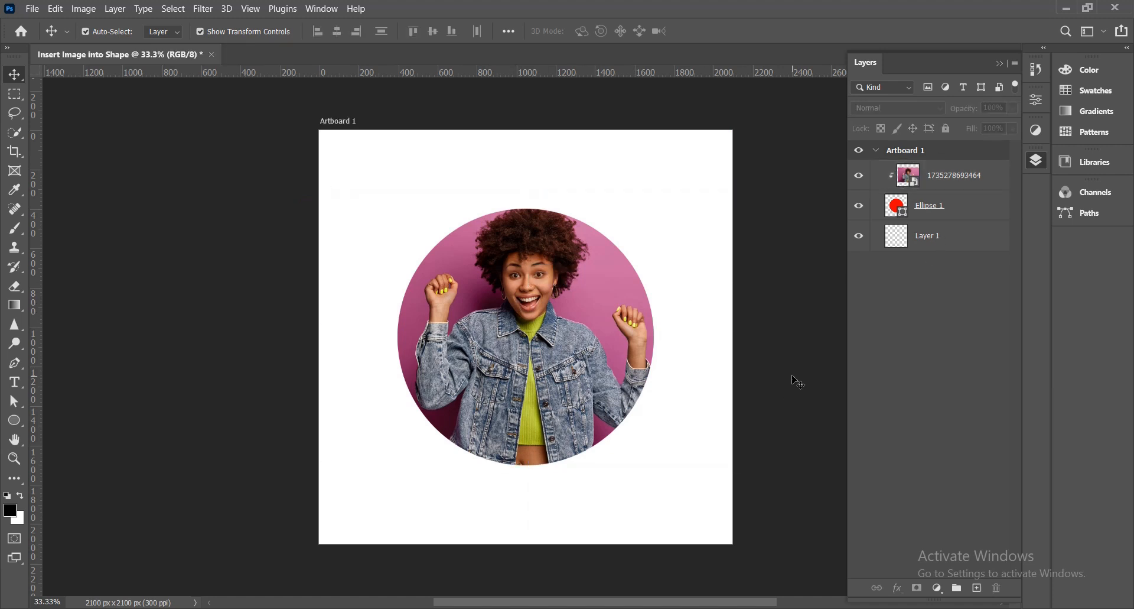
# Step: Select the photo layer together with Ellipse 1 in the Layers panel
pyautogui.click(954, 174)
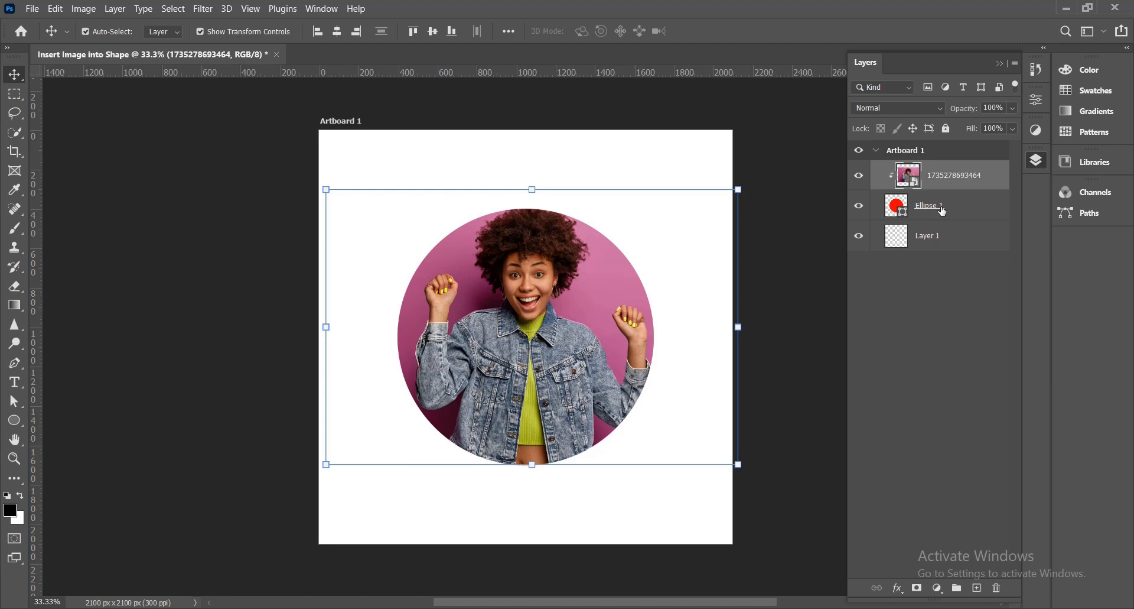
pyautogui.click(929, 205)
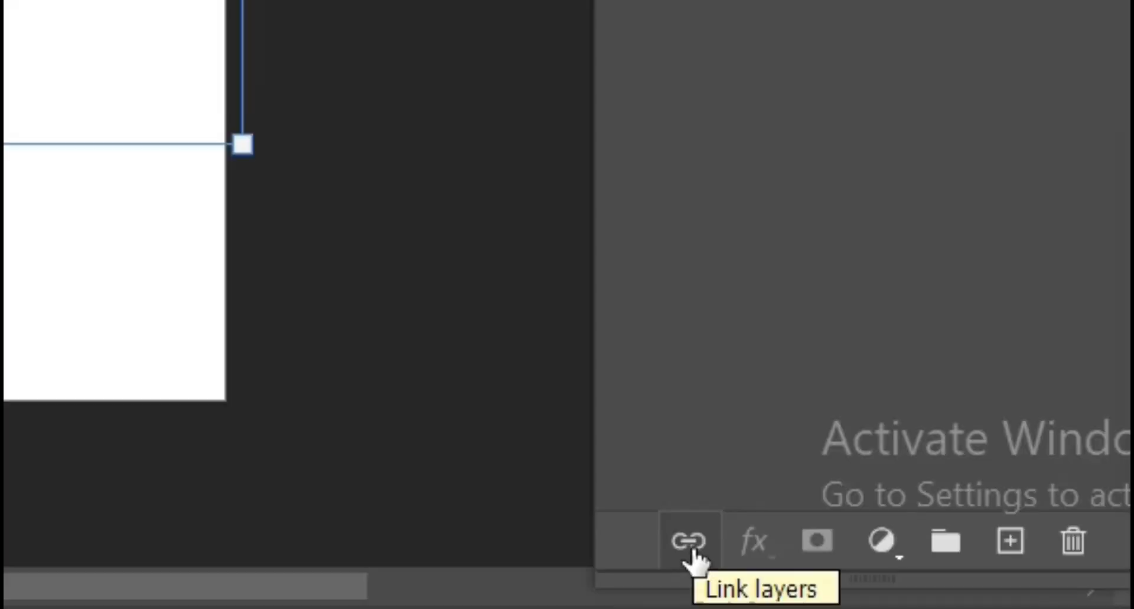
pyautogui.moveTo(589, 38)
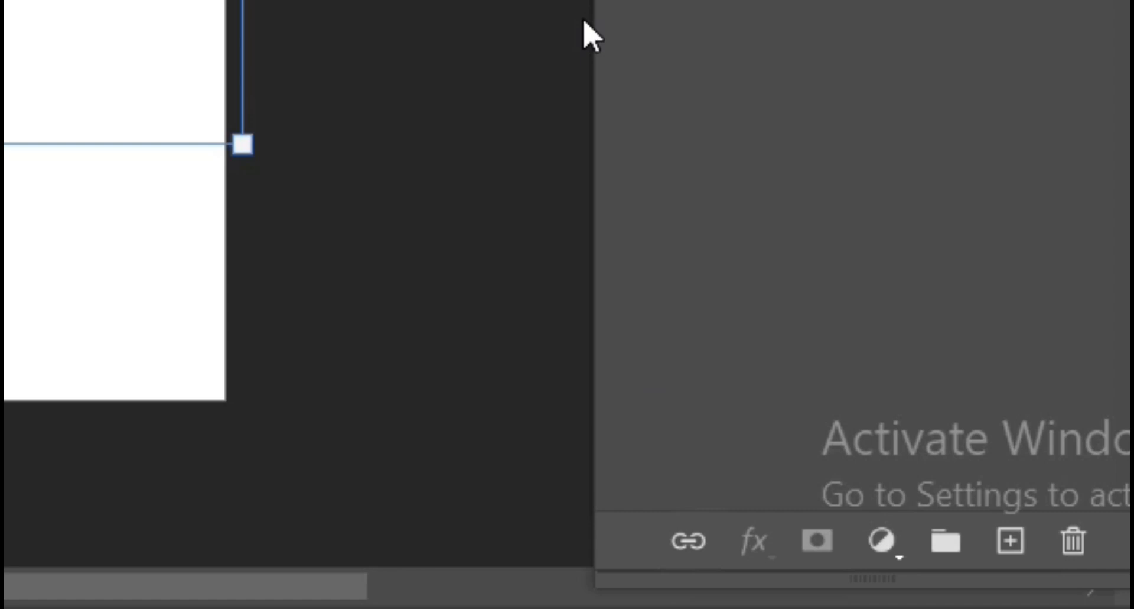